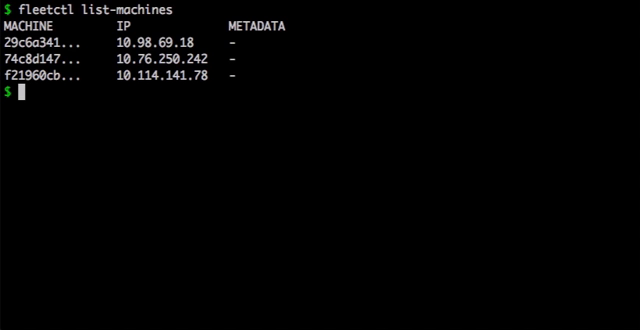
Step: Enter fleetctl list-units to list the units after listing the three machines
{"action": "type", "text": "fleetctl list-units"}
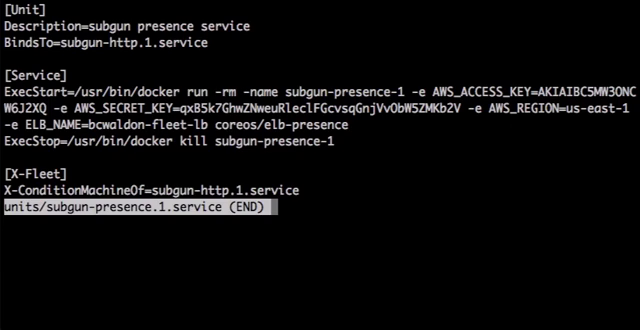
Step: Quit less and request the journal of subgun-http.1.service to check the unit
{"action": "key", "text": "q"}
{"action": "type", "text": "fleetctl start units/subgun-{http,presence}.{1,2,3}.service"}
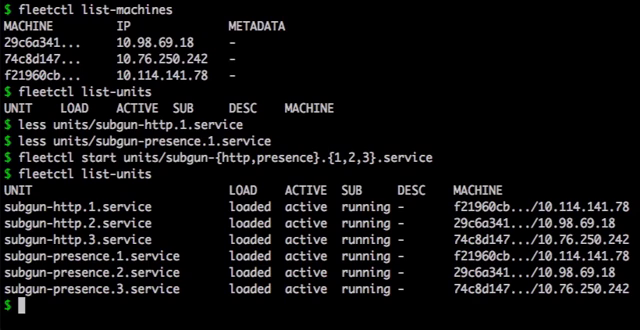
{"action": "type", "text": "c"}
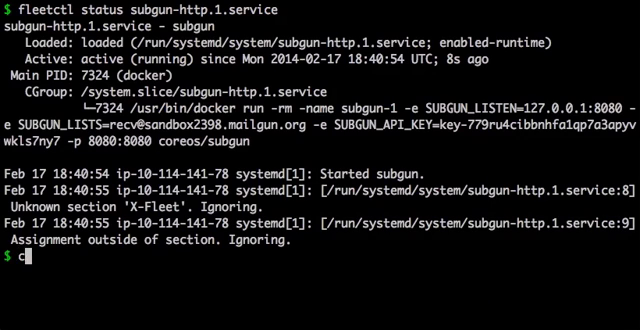
{"action": "type", "text": "fleetctl journal subgun-http.1.service"}
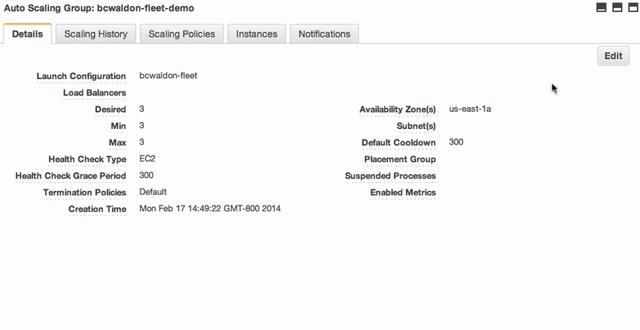
Step: Edit the bcwaldon-fleet-demo auto scaling group, currently at desired/min/max 3
{"action": "left_click", "coordinate": [608, 52]}
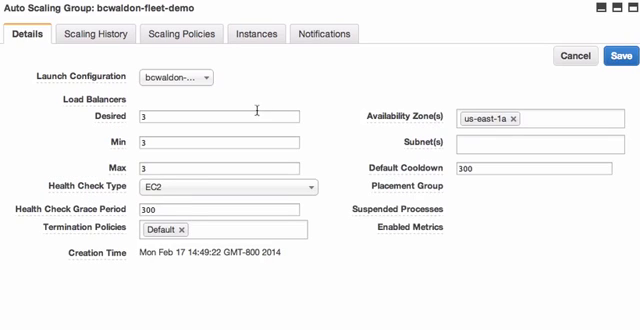